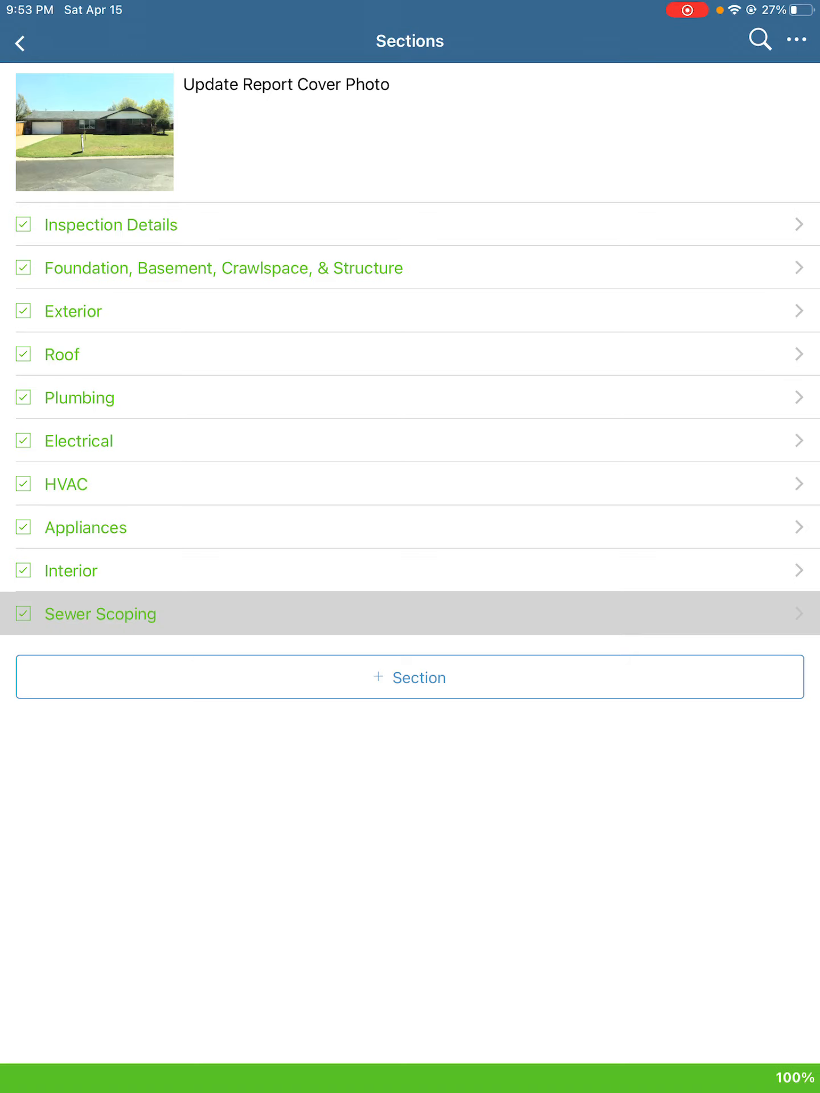
# Open Sewer Scoping's General page, clear Side Yard as cleanout location, and reach Material.
pyautogui.click(409, 676)
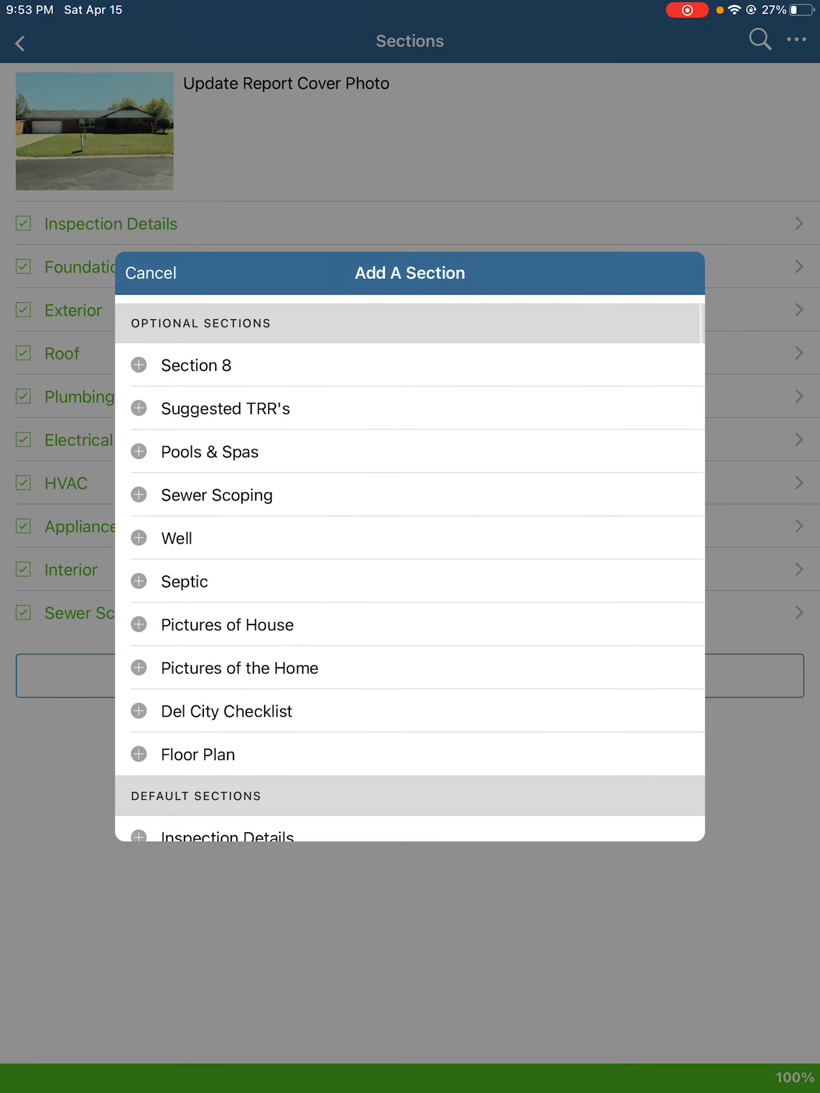
pyautogui.click(150, 273)
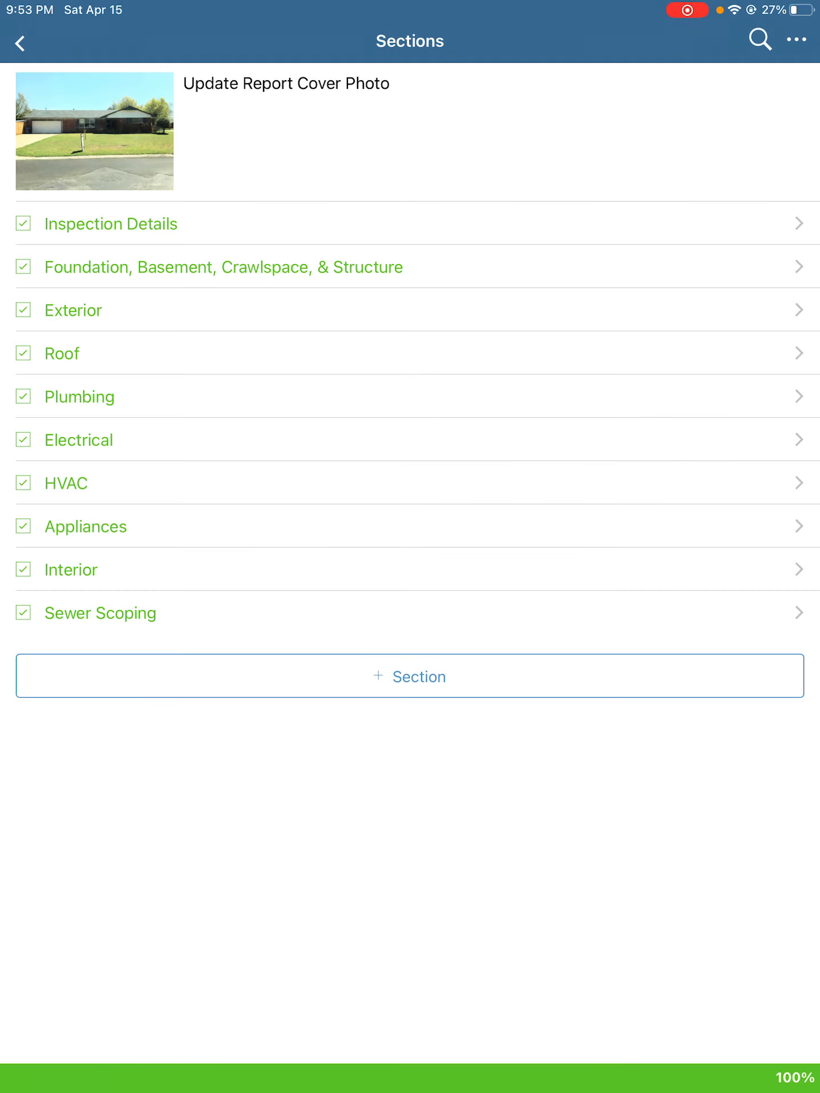
pyautogui.click(100, 613)
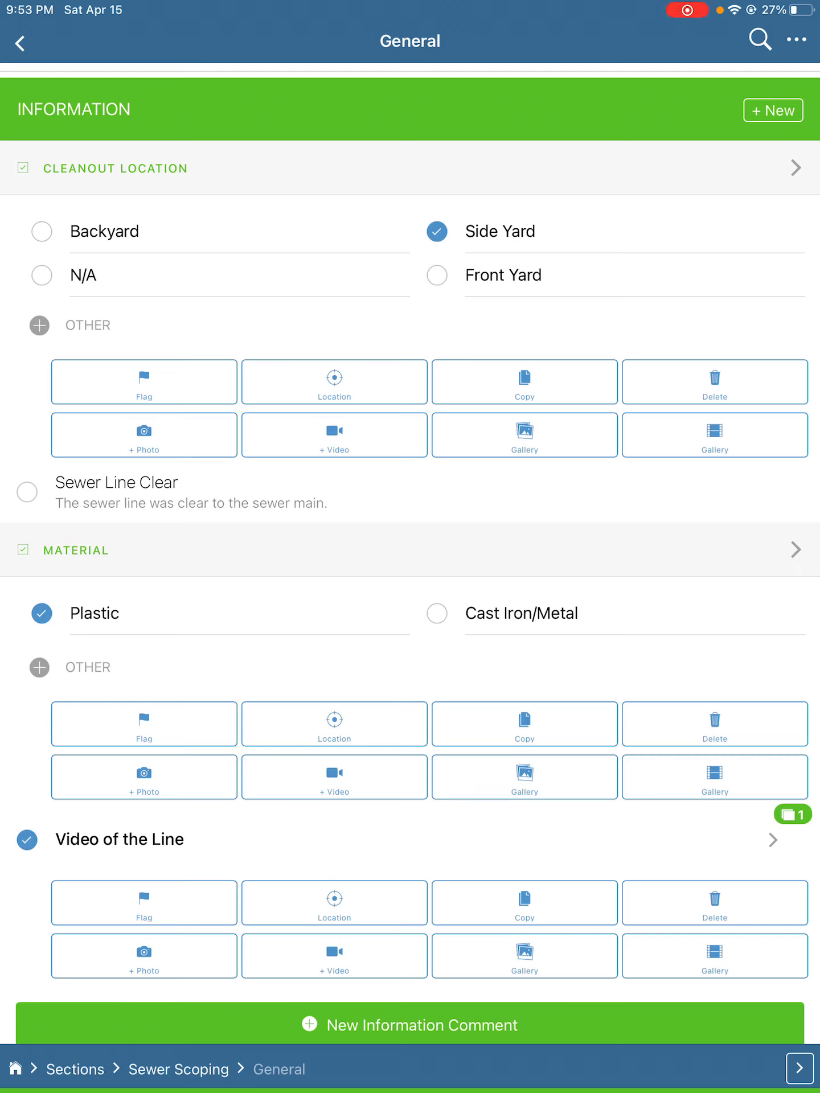
pyautogui.click(436, 232)
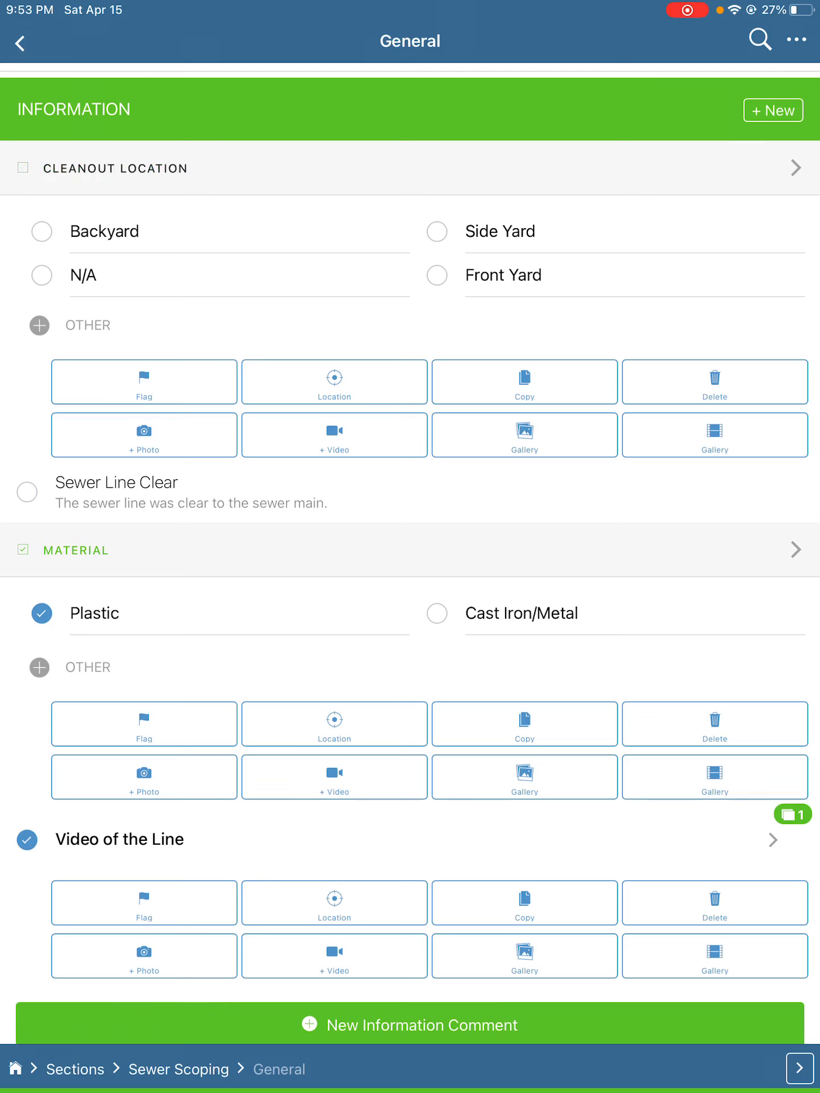
pyautogui.scroll(-3)
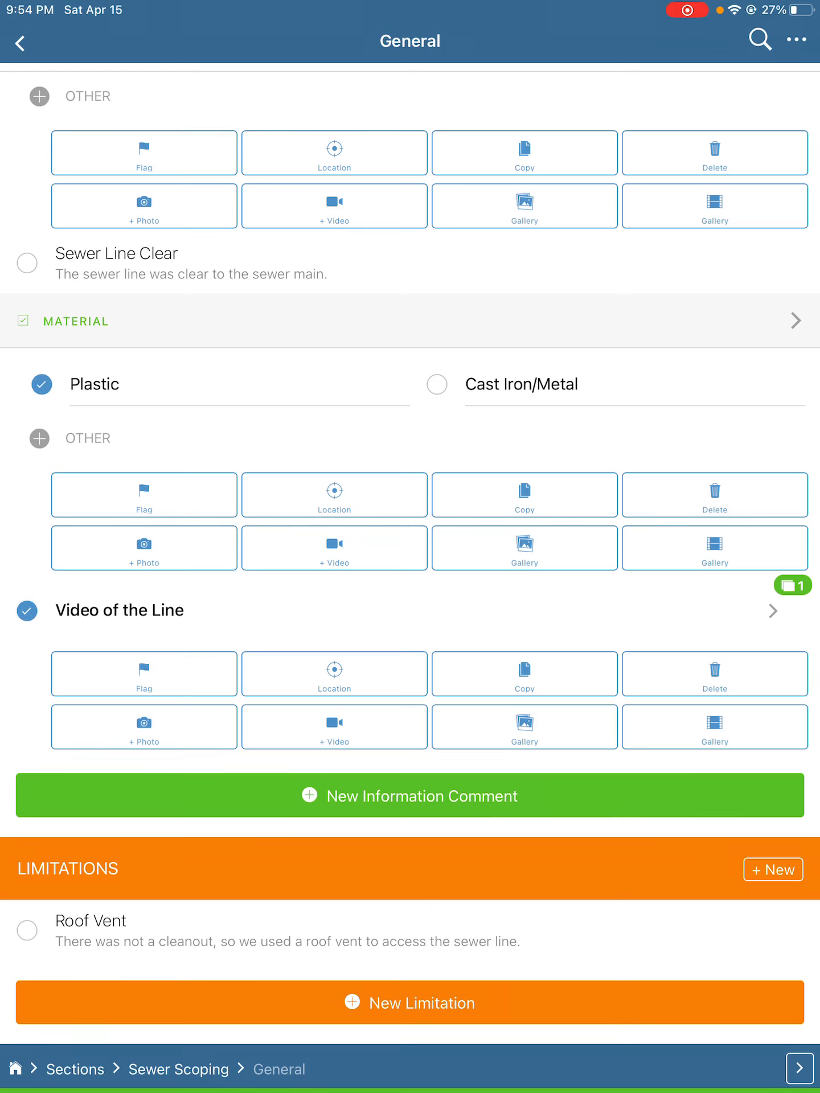
# Add 'Orangeburg' as a new sewer line material value and save it.
pyautogui.click(38, 438)
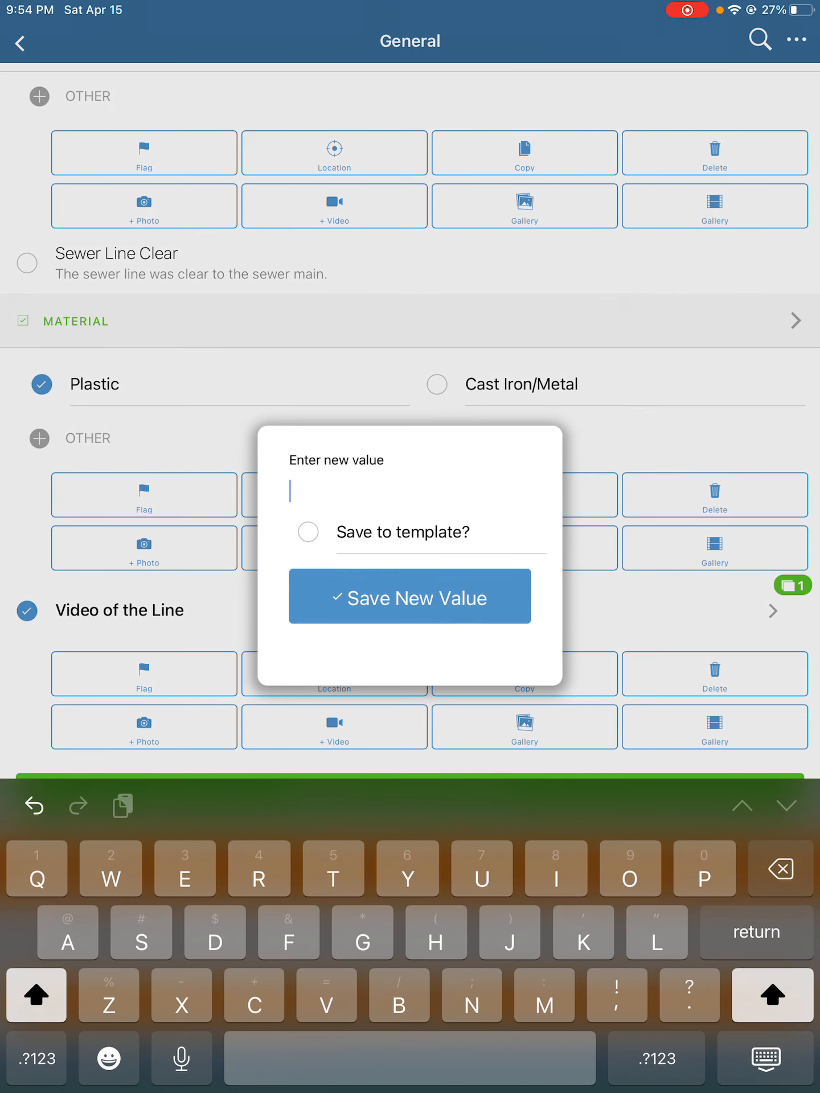
pyautogui.click(37, 994)
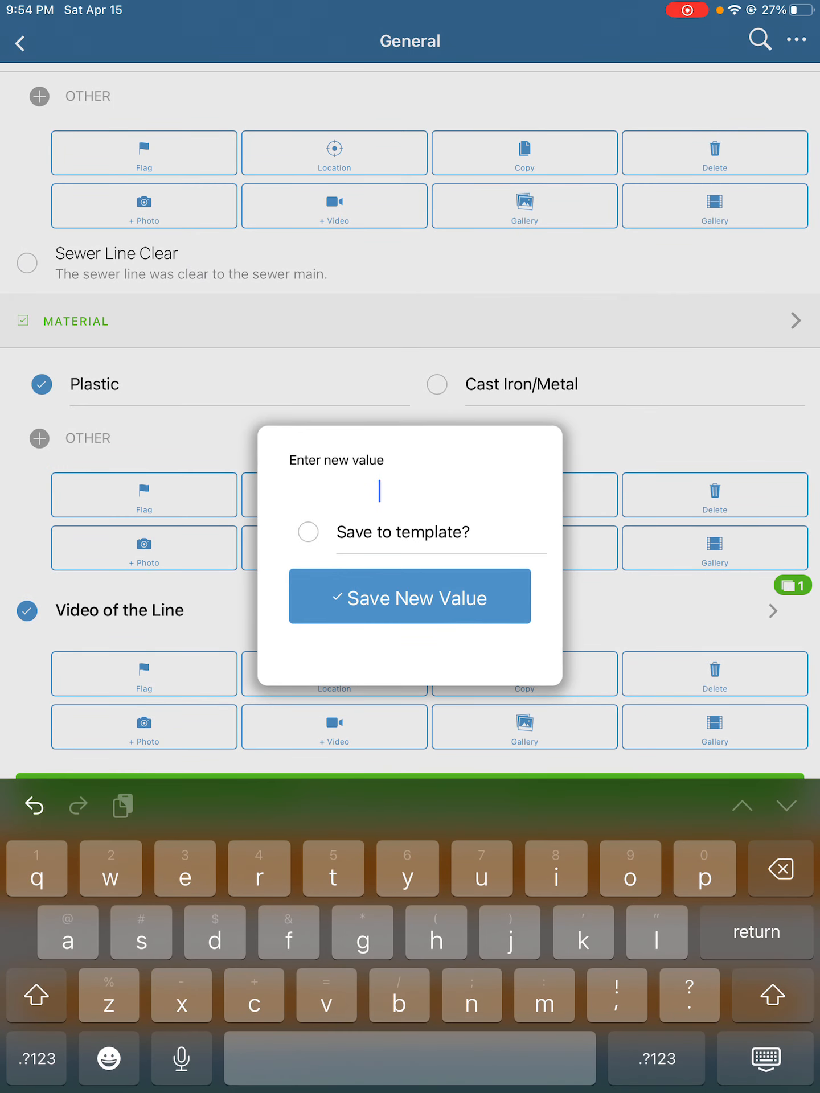
pyautogui.write('Orangeburg')
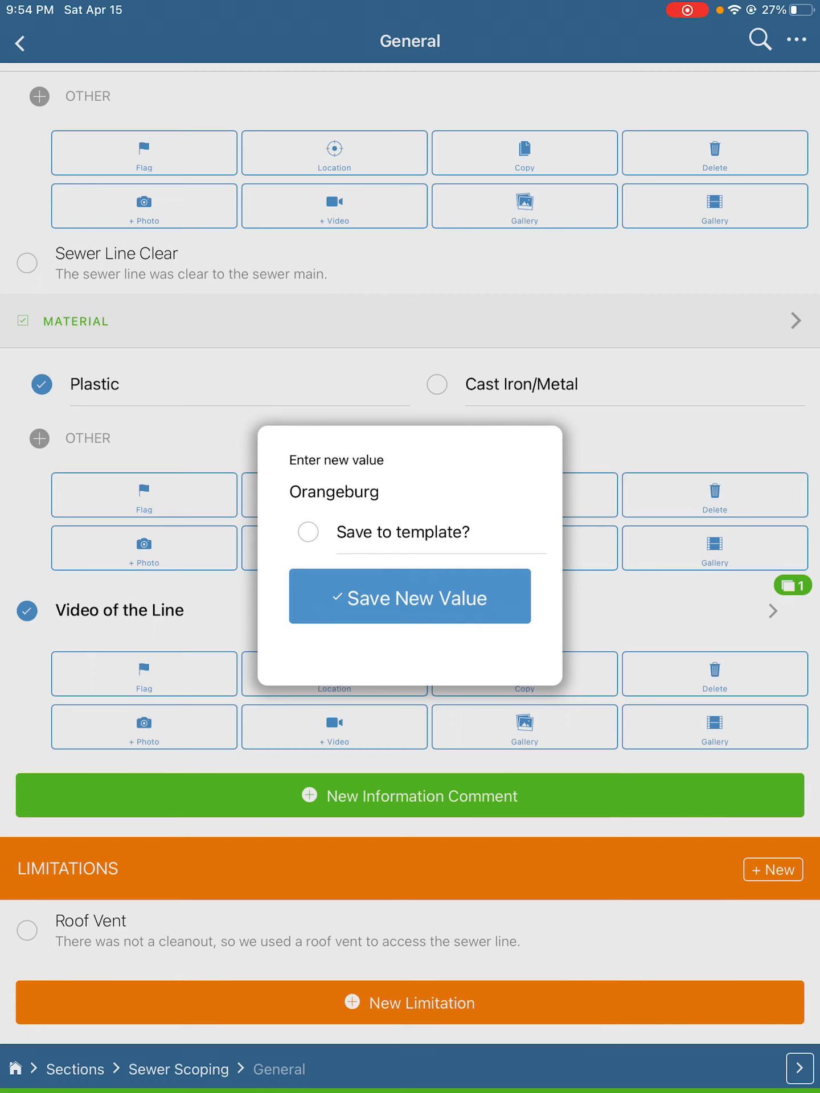
pyautogui.click(410, 596)
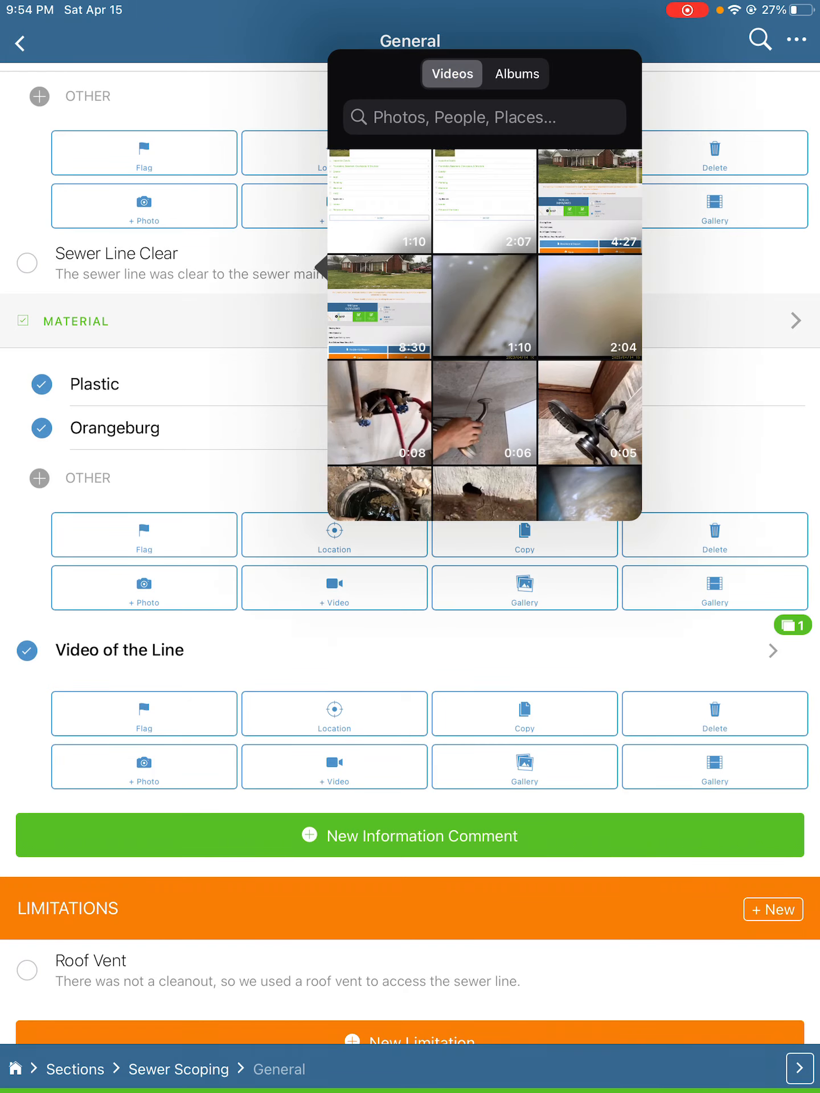
# Choose the sewer camera recording in the video picker and use it.
pyautogui.scroll(-3)
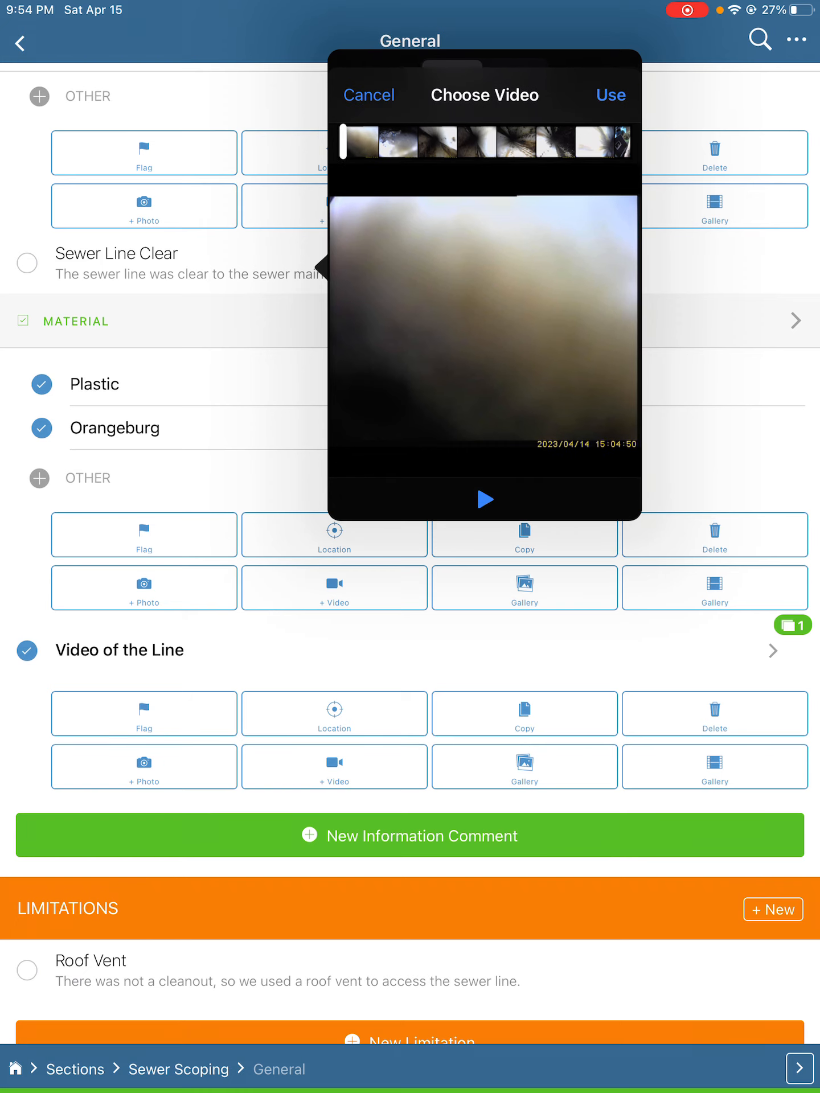
pyautogui.click(369, 95)
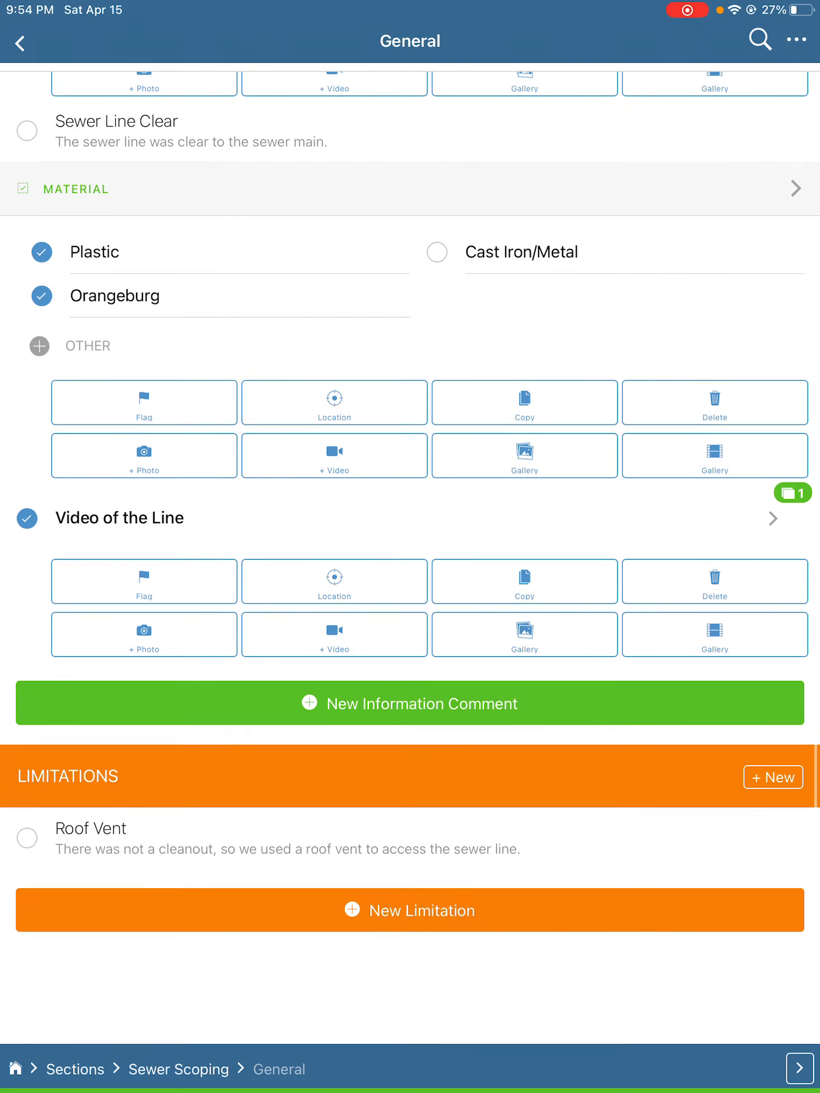
# Uncheck Orangeburg as a material and advance to the Evaluations & Repairs Needed page.
pyautogui.scroll(3)
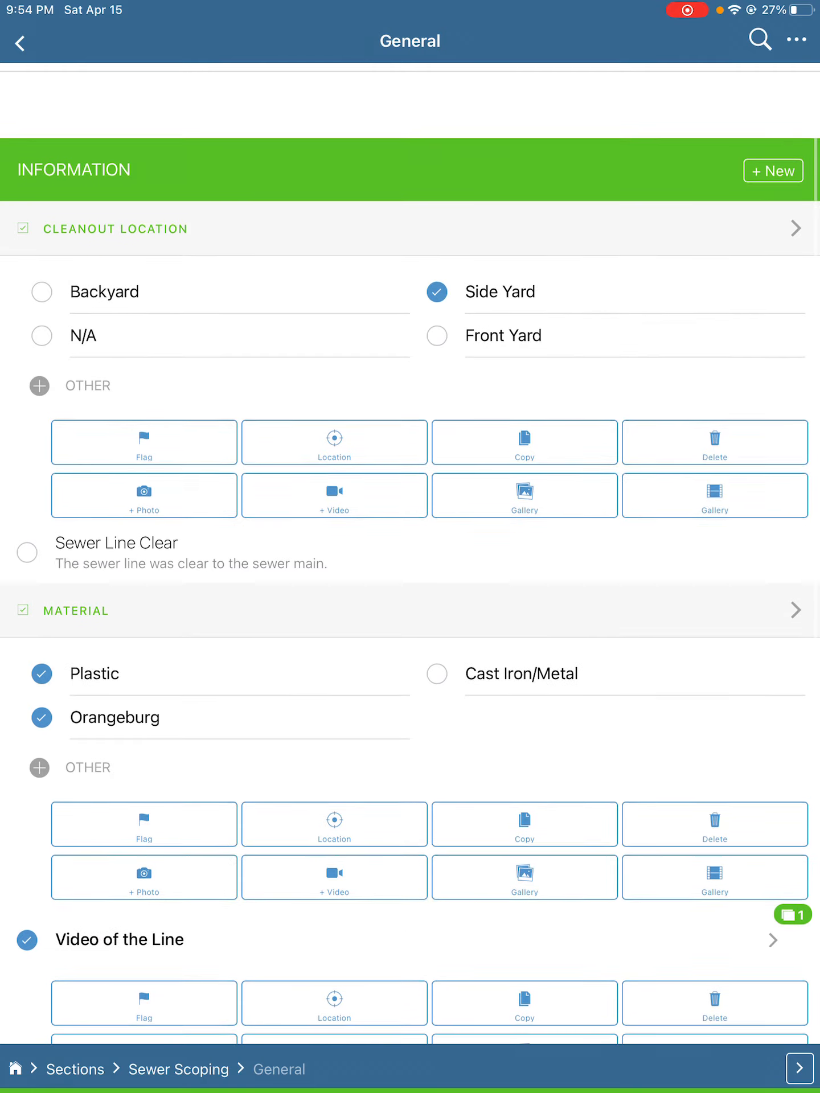
pyautogui.scroll(-3)
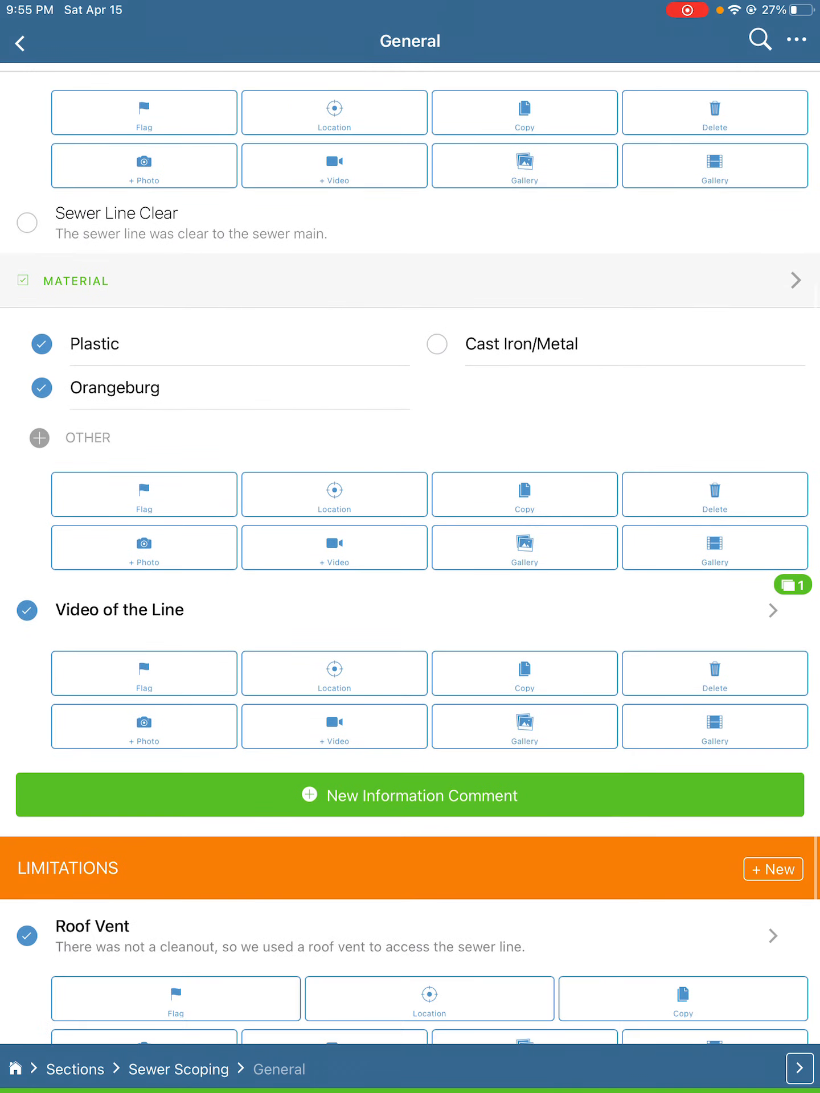
pyautogui.scroll(3)
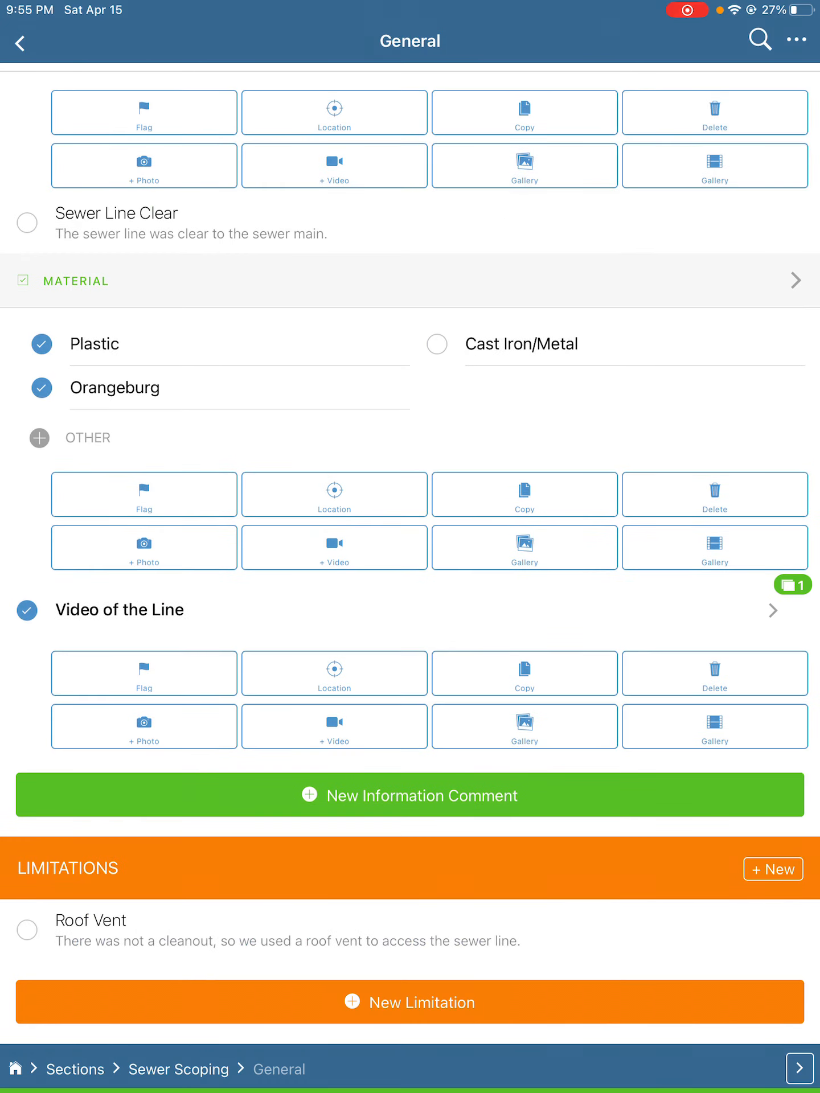
pyautogui.click(41, 387)
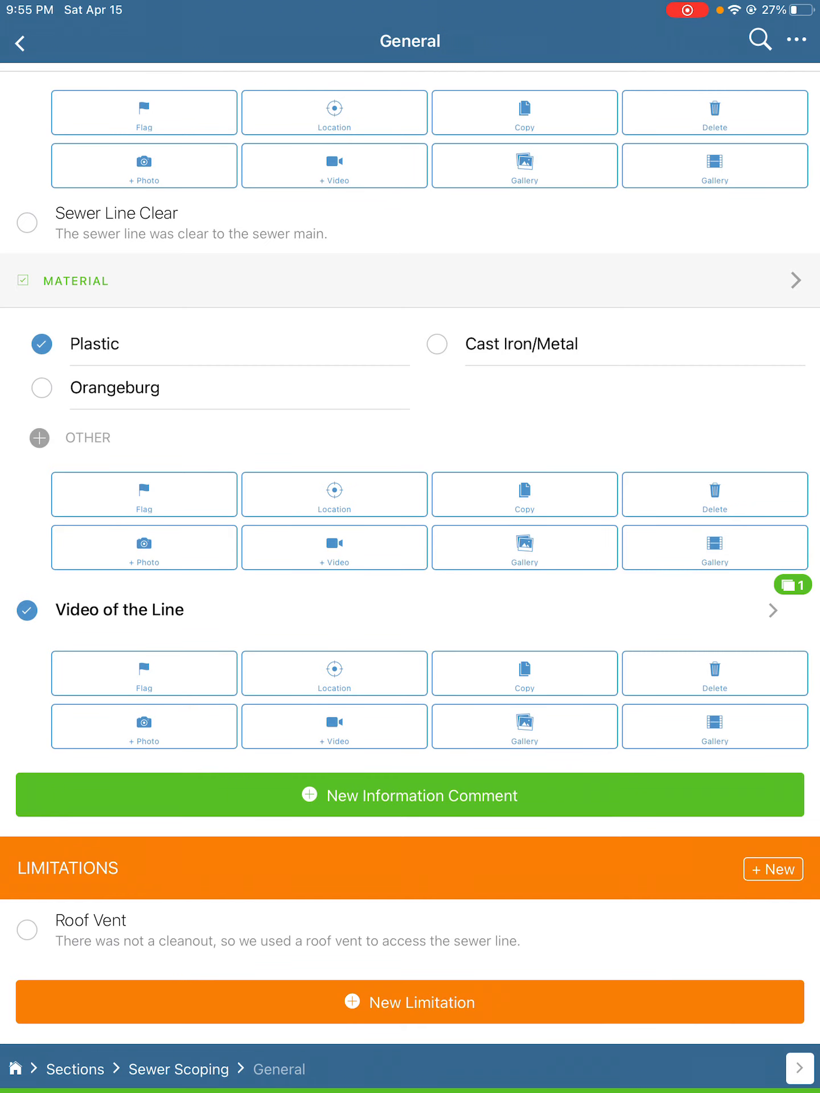
pyautogui.click(789, 1068)
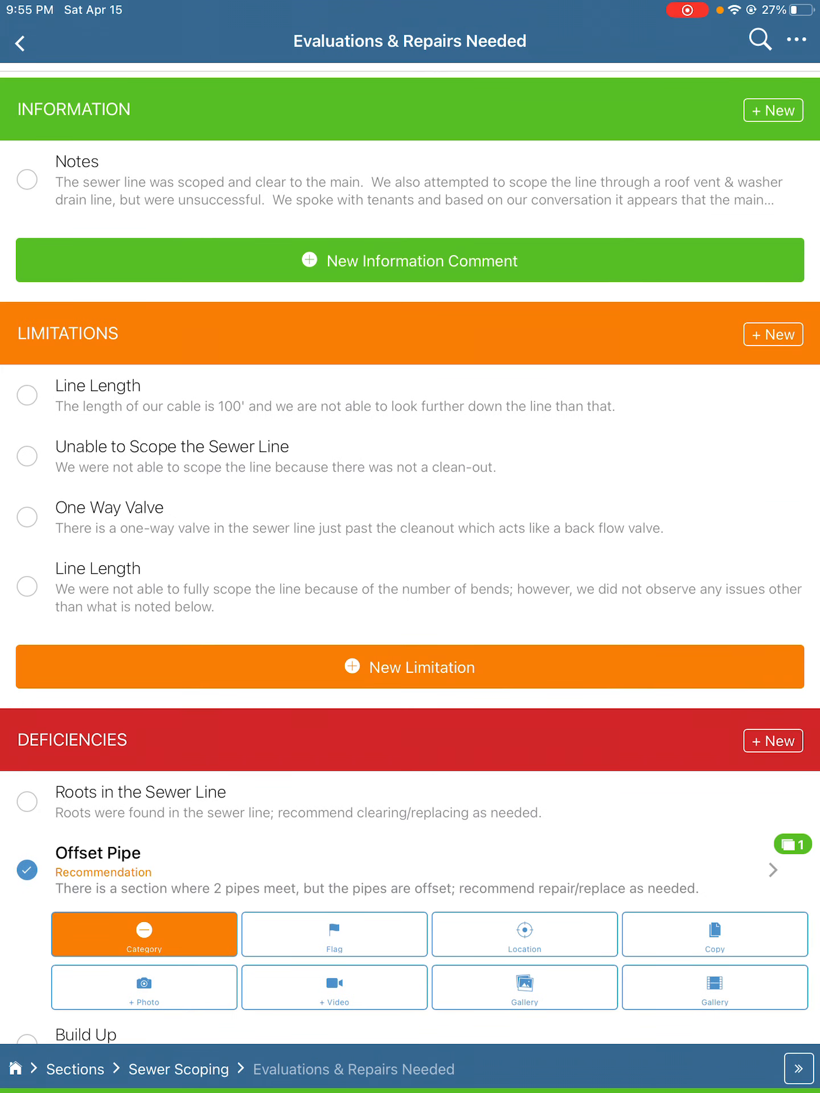
# View the Offset Pipe deficiency's annotated photo full size, then return to the deficiencies list.
pyautogui.scroll(-3)
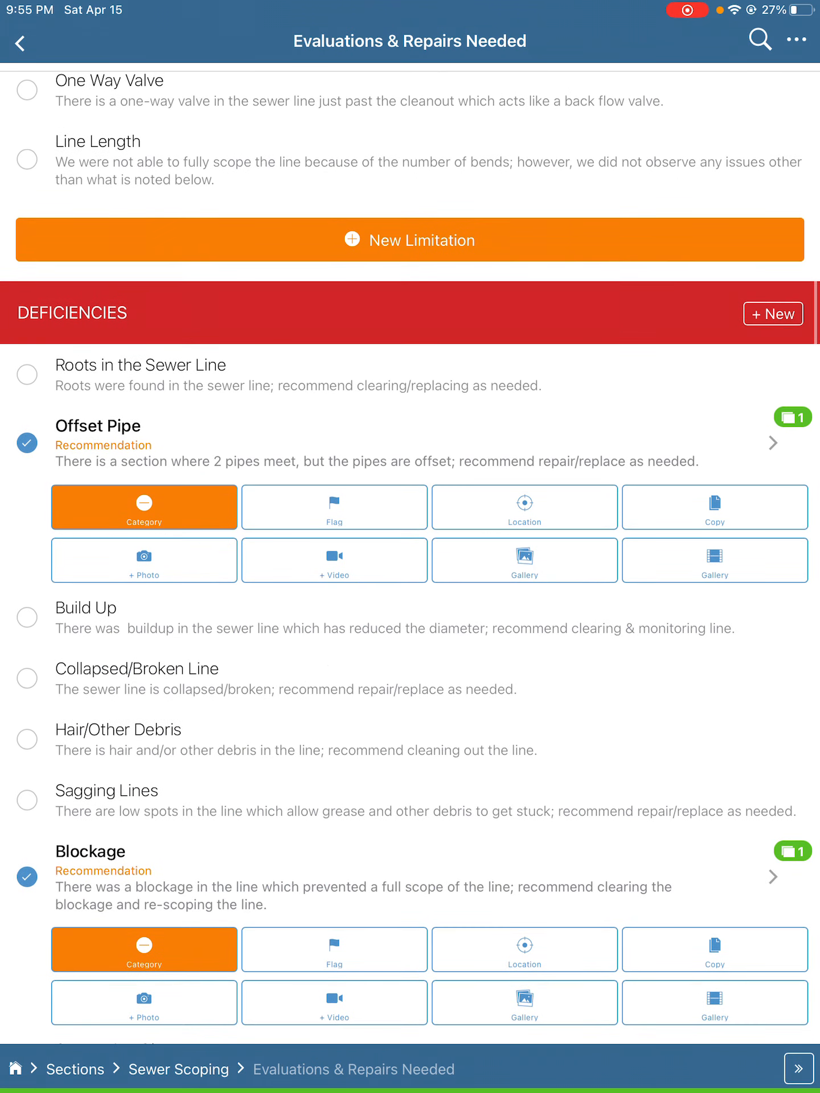
pyautogui.click(27, 442)
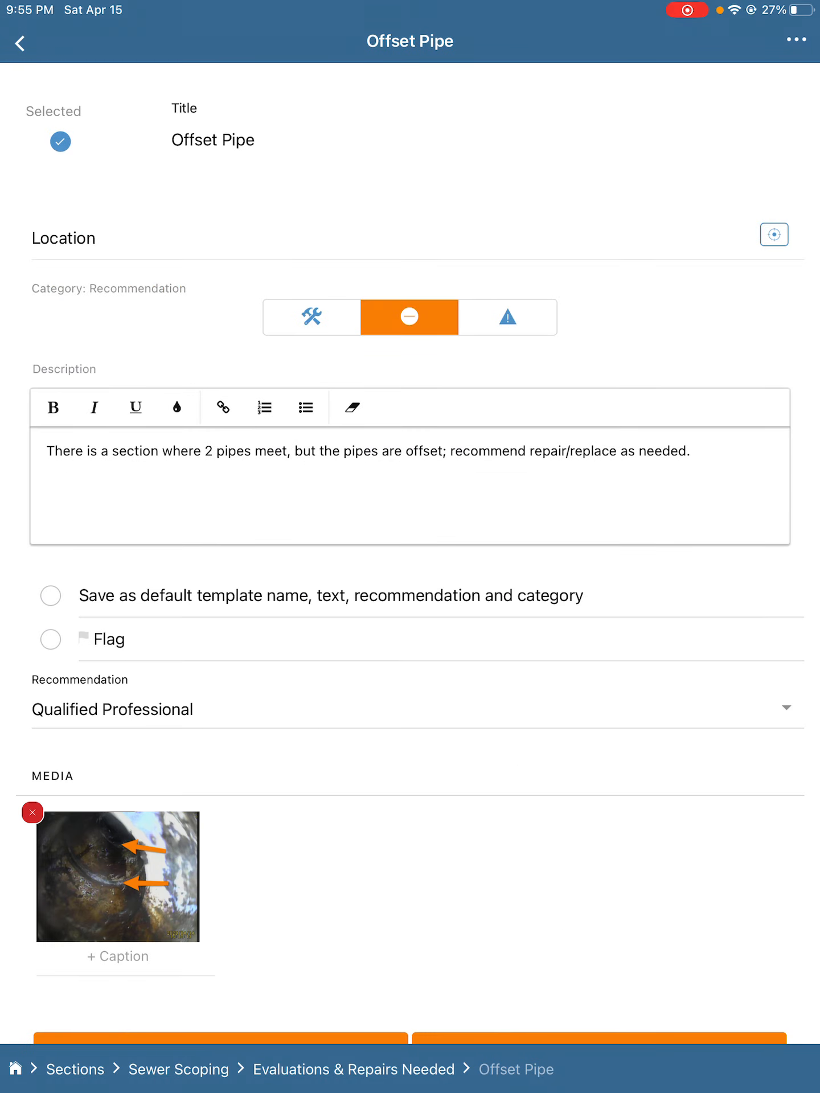
pyautogui.click(117, 876)
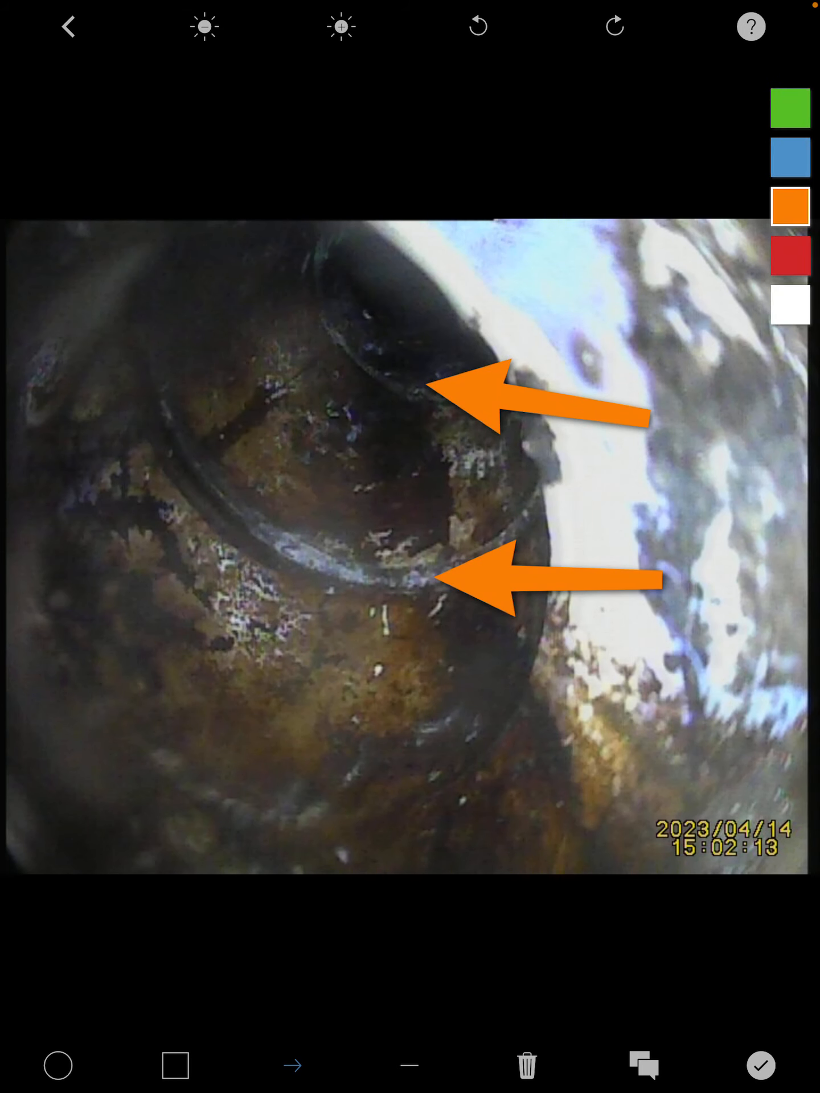
pyautogui.click(759, 1065)
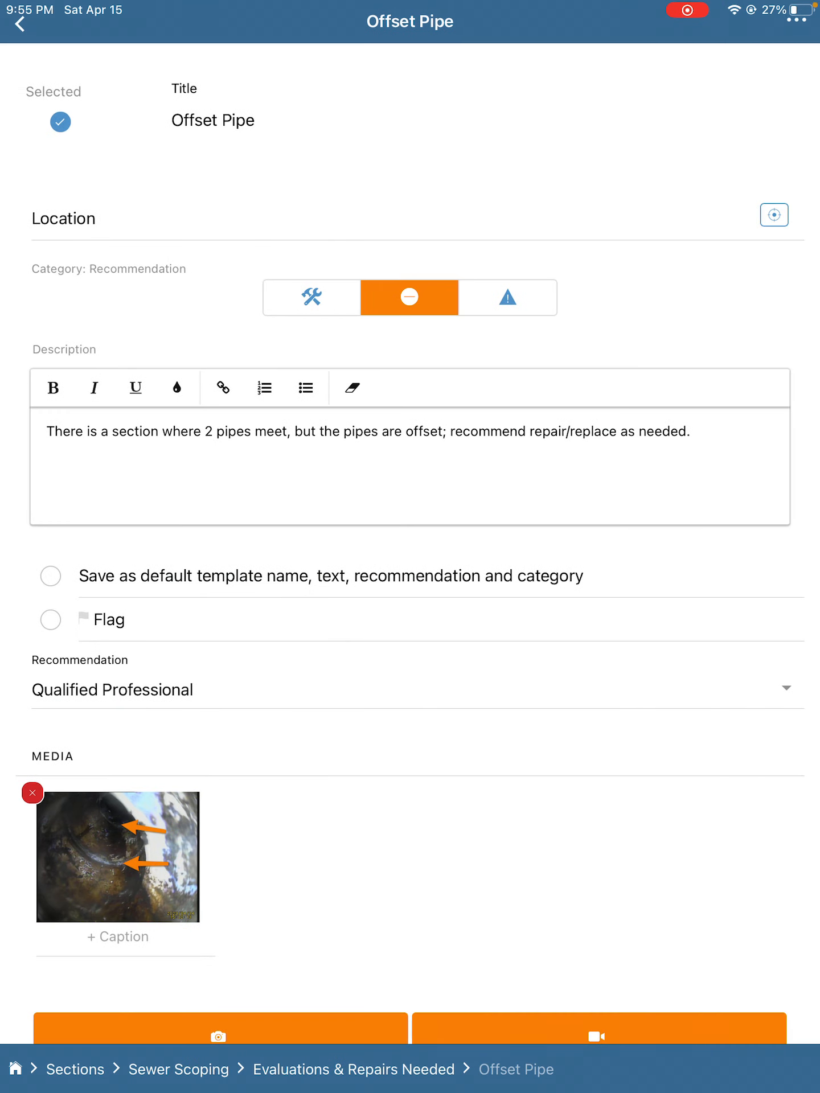
pyautogui.click(20, 24)
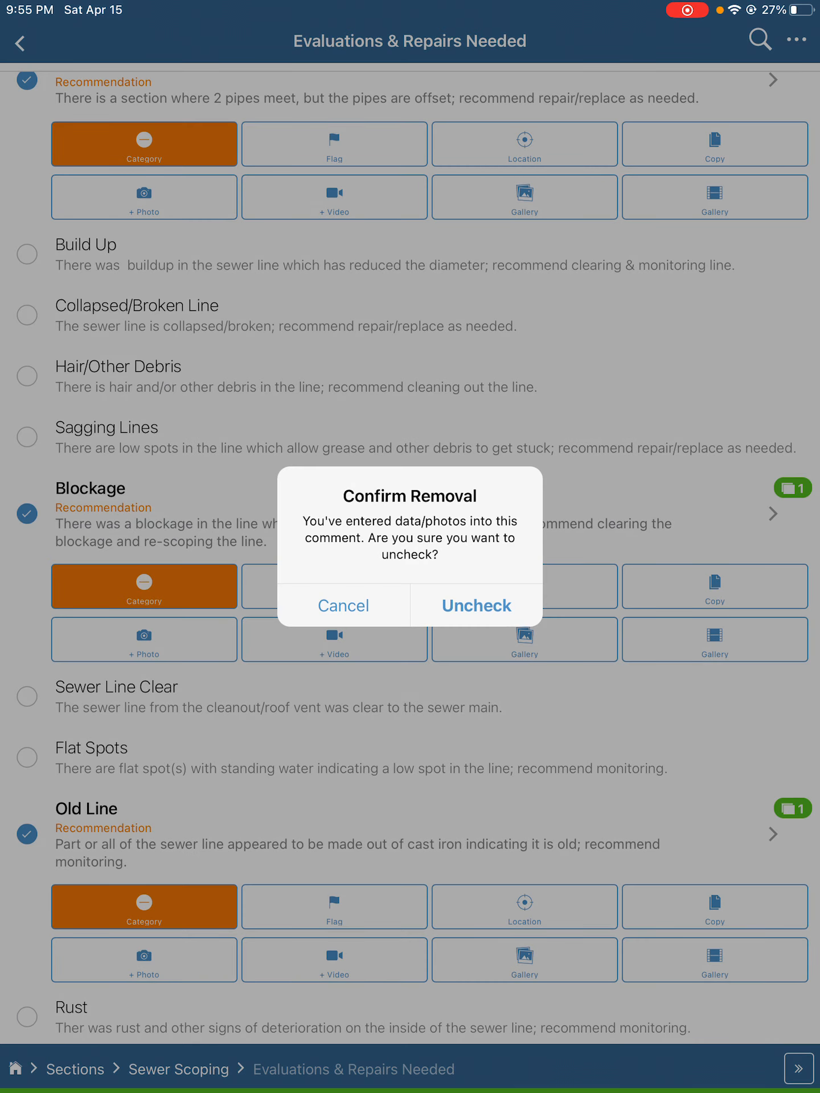
# Cancel both Confirm Removal prompts, including Old Line's, keeping the deficiencies and their photos.
pyautogui.click(343, 605)
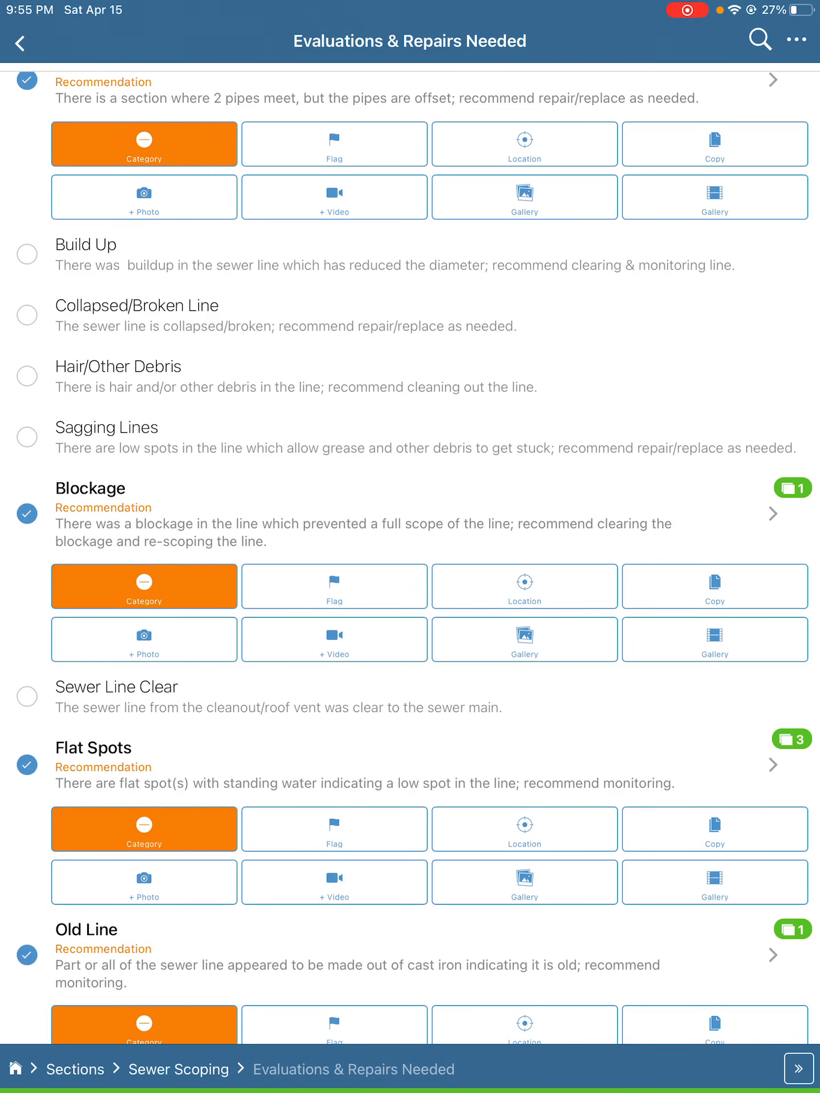
pyautogui.click(772, 765)
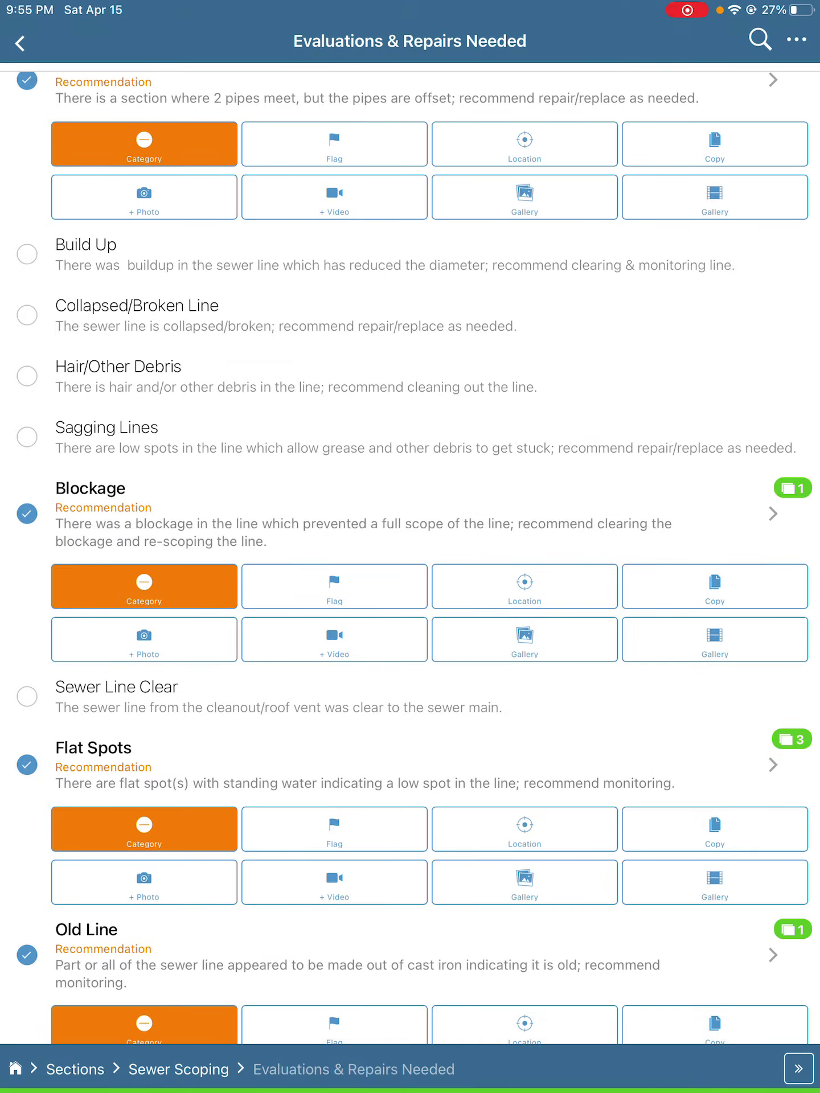
pyautogui.scroll(-3)
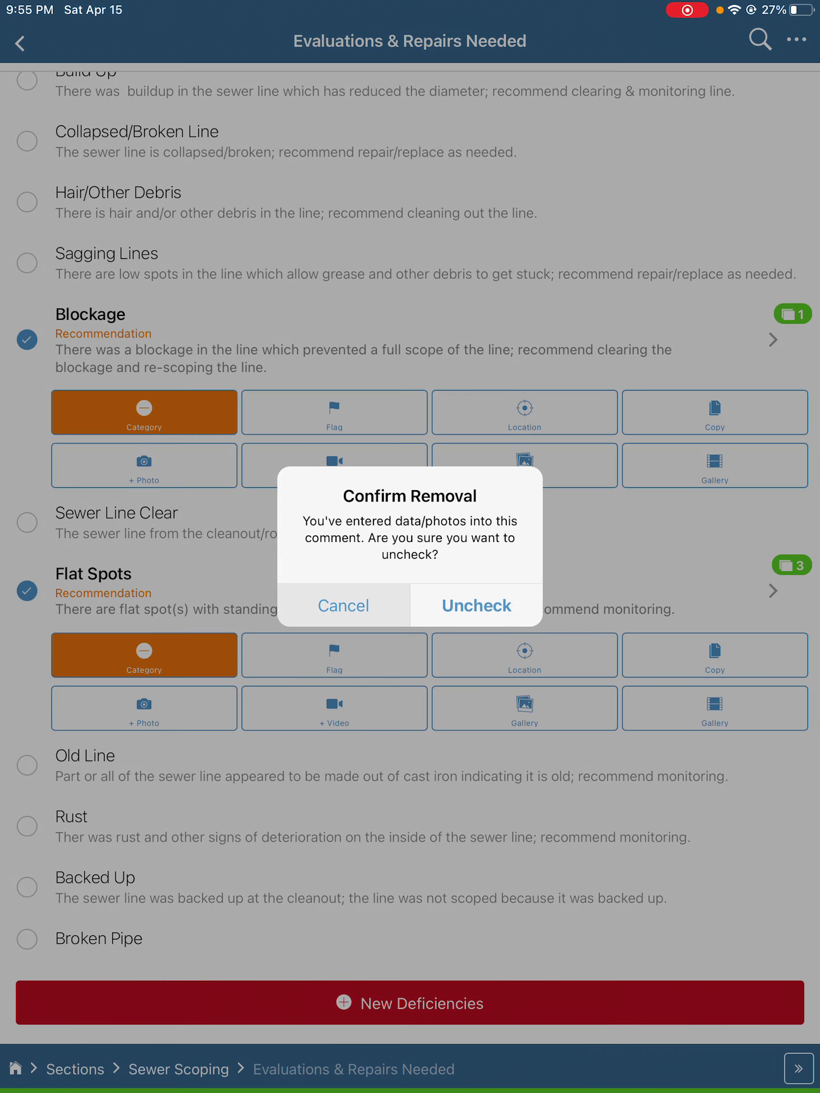
pyautogui.click(342, 604)
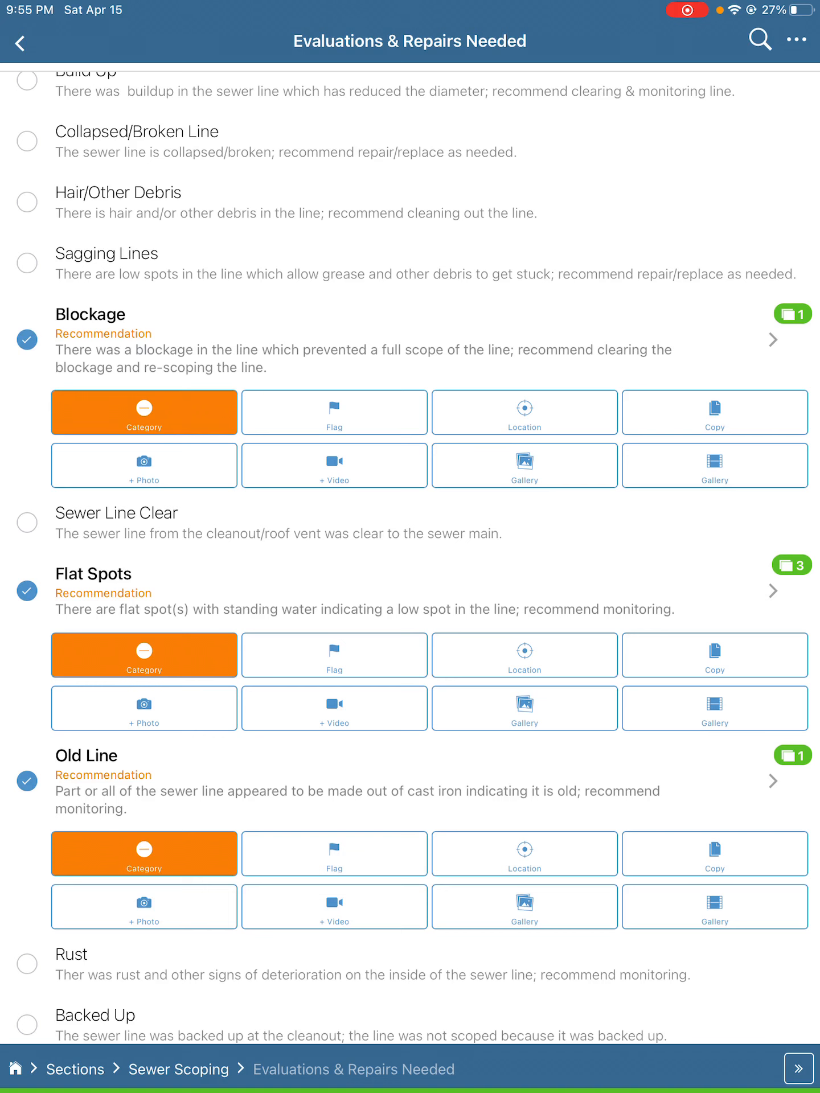